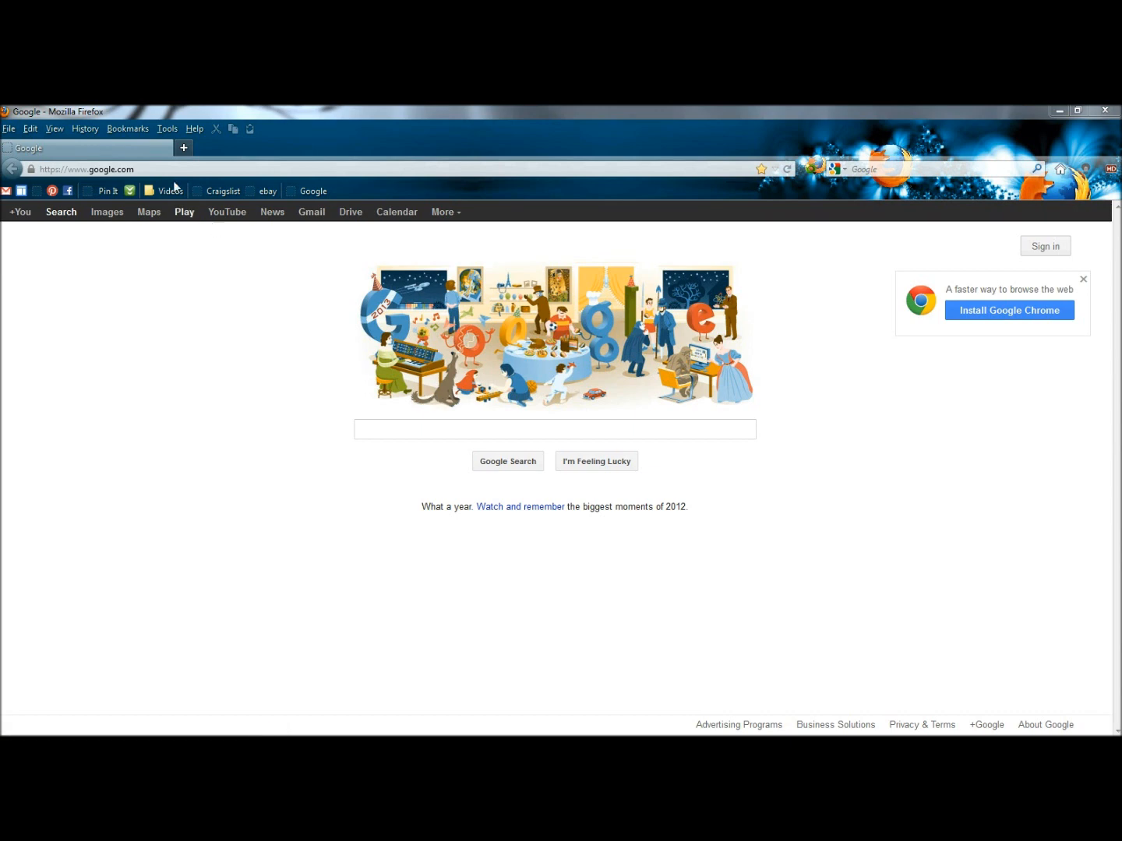
Open the Show All Bookmarks Library window from the Bookmarks menu and maximize it.
left_click(127, 129)
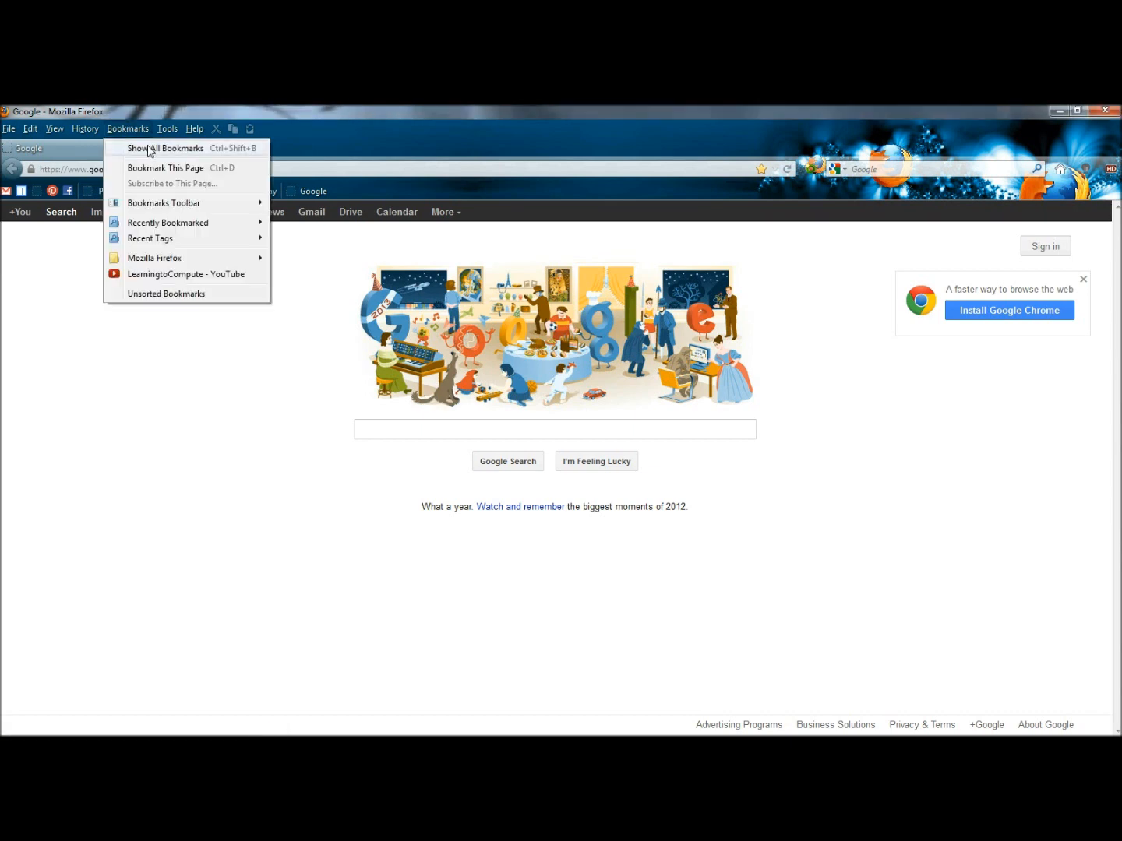
left_click(164, 148)
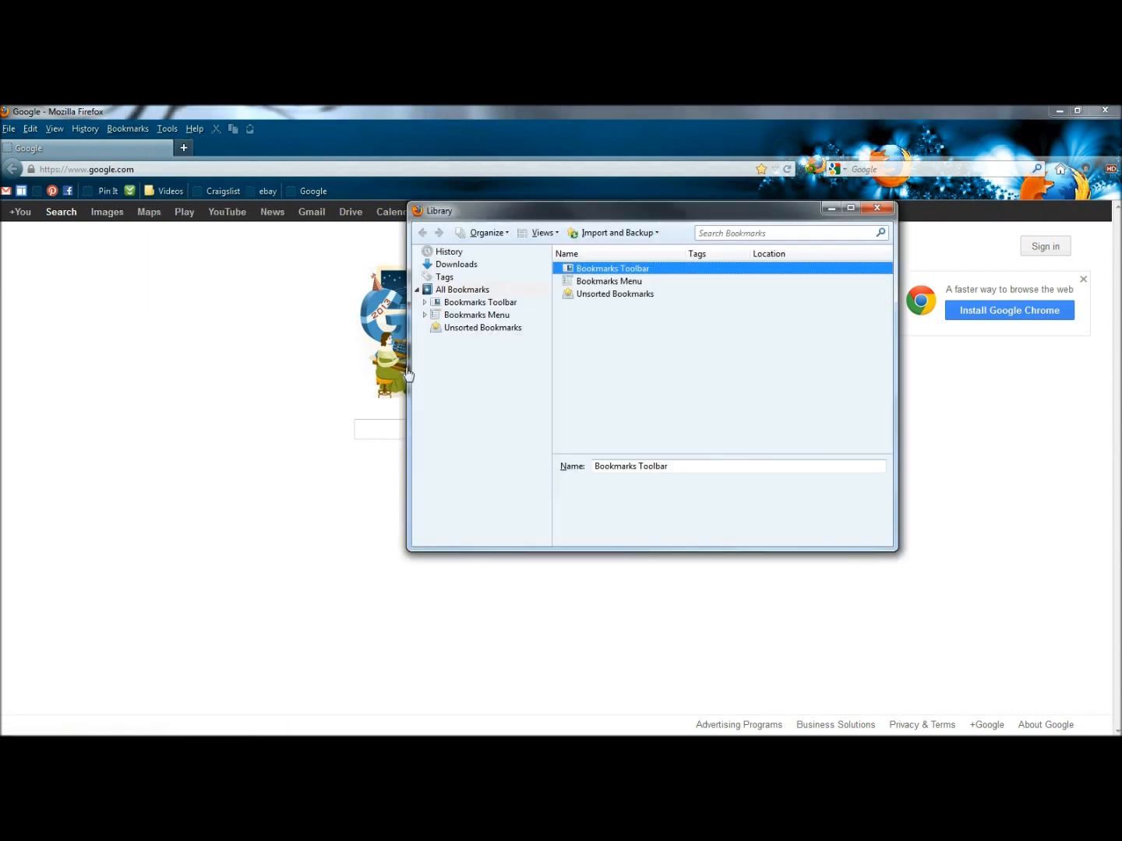
left_click(851, 208)
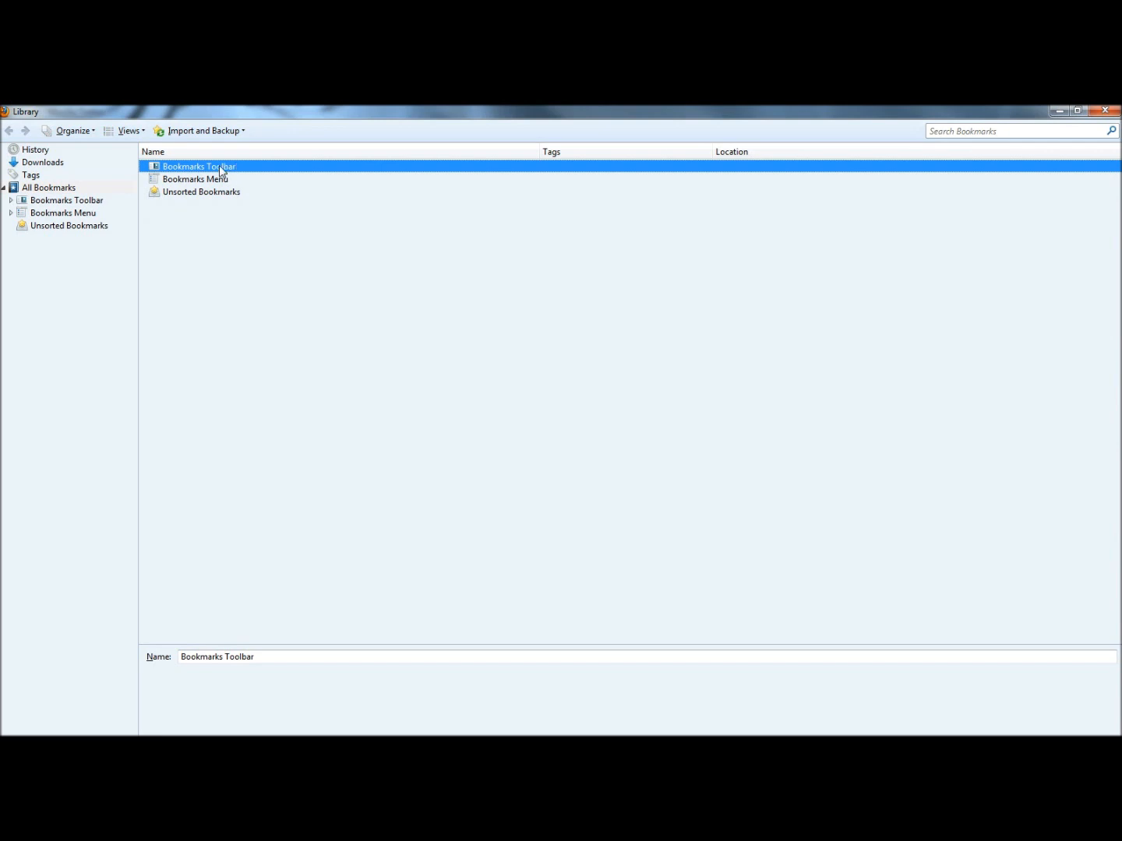
Back up bookmarks as JSON file bookmarks-2012-12-31 on the Desktop.
left_click(204, 130)
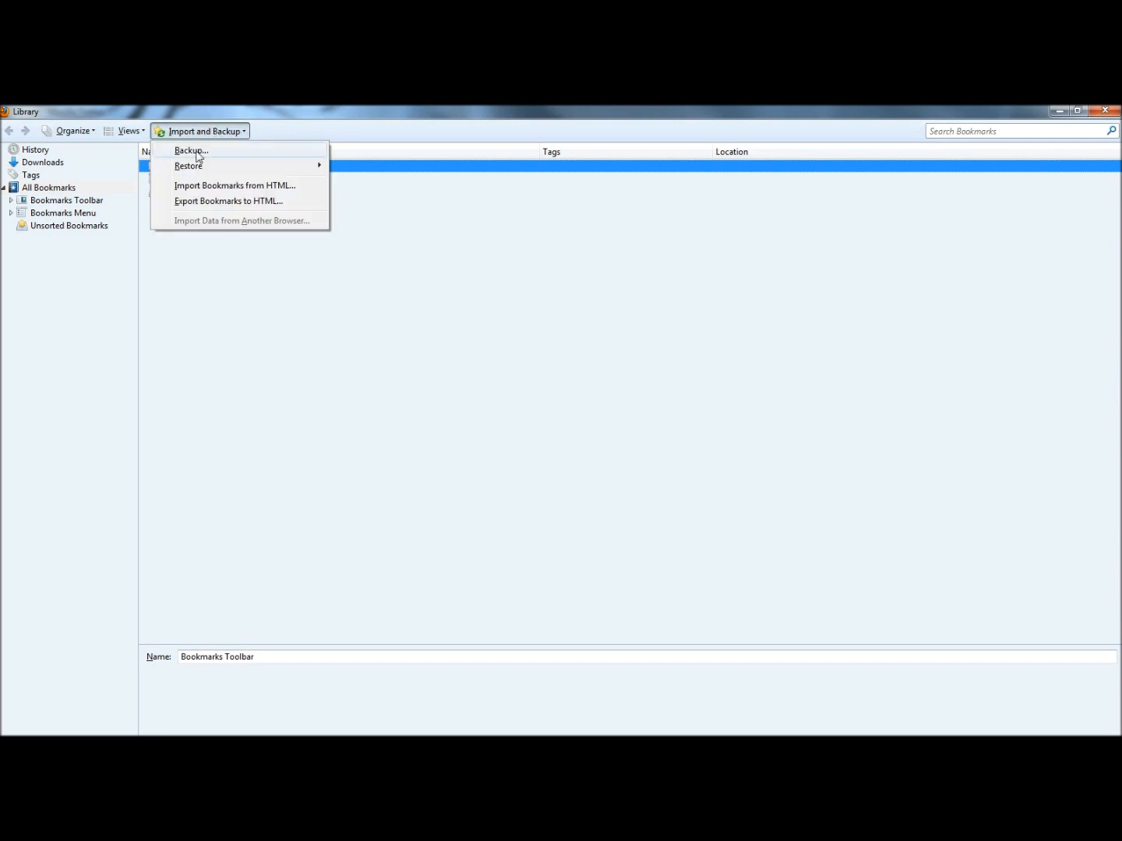
left_click(191, 150)
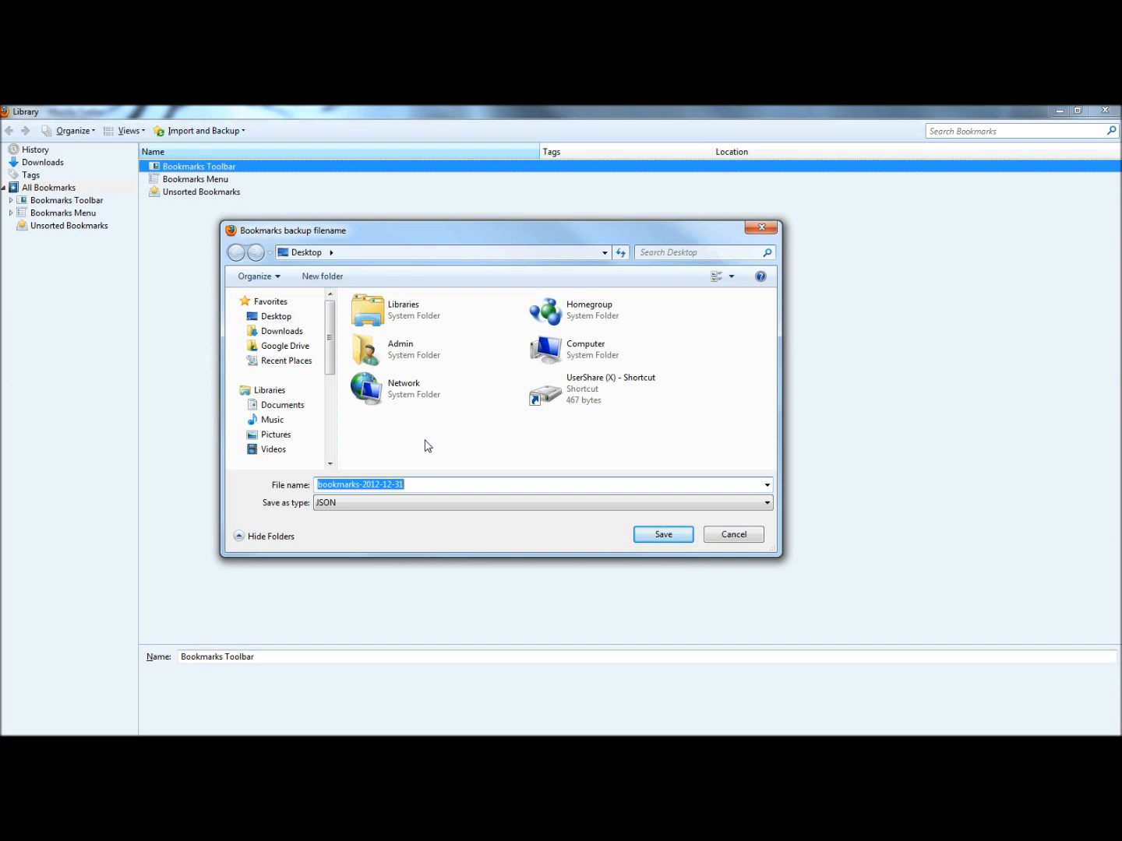
mouse_move(504, 465)
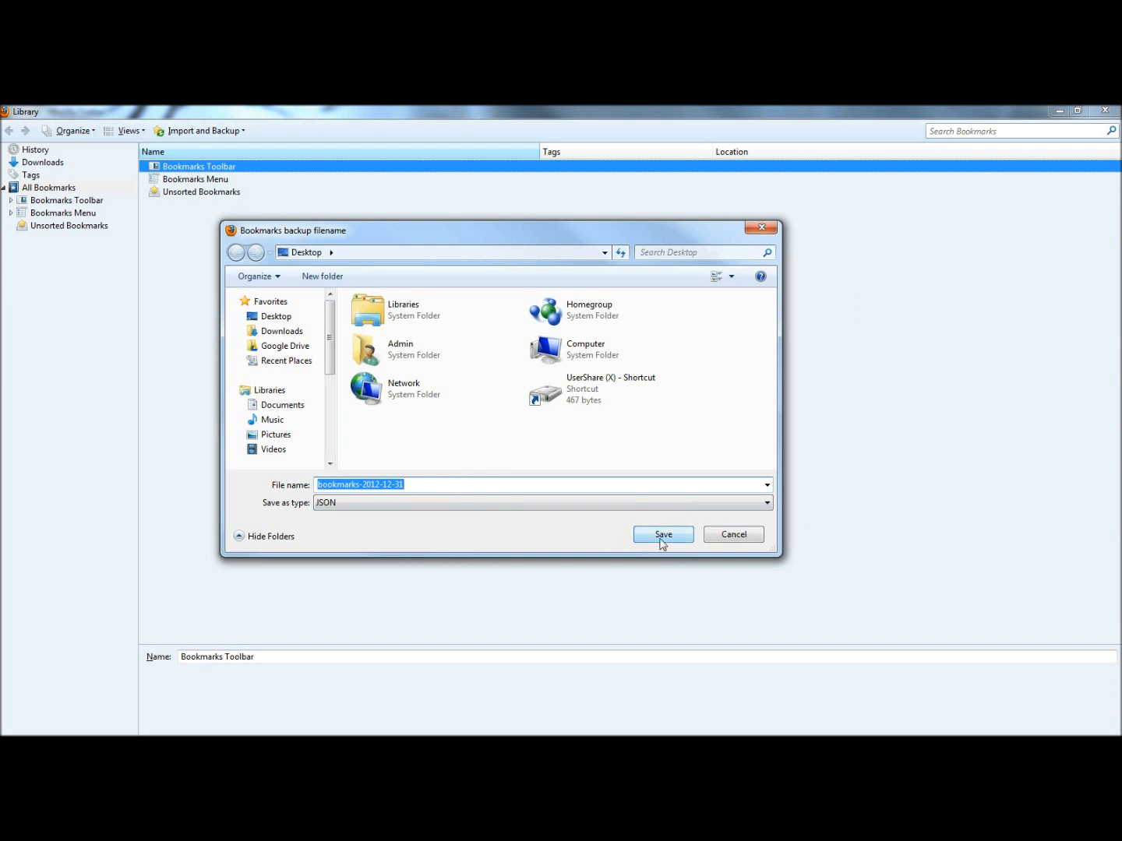
left_click(662, 534)
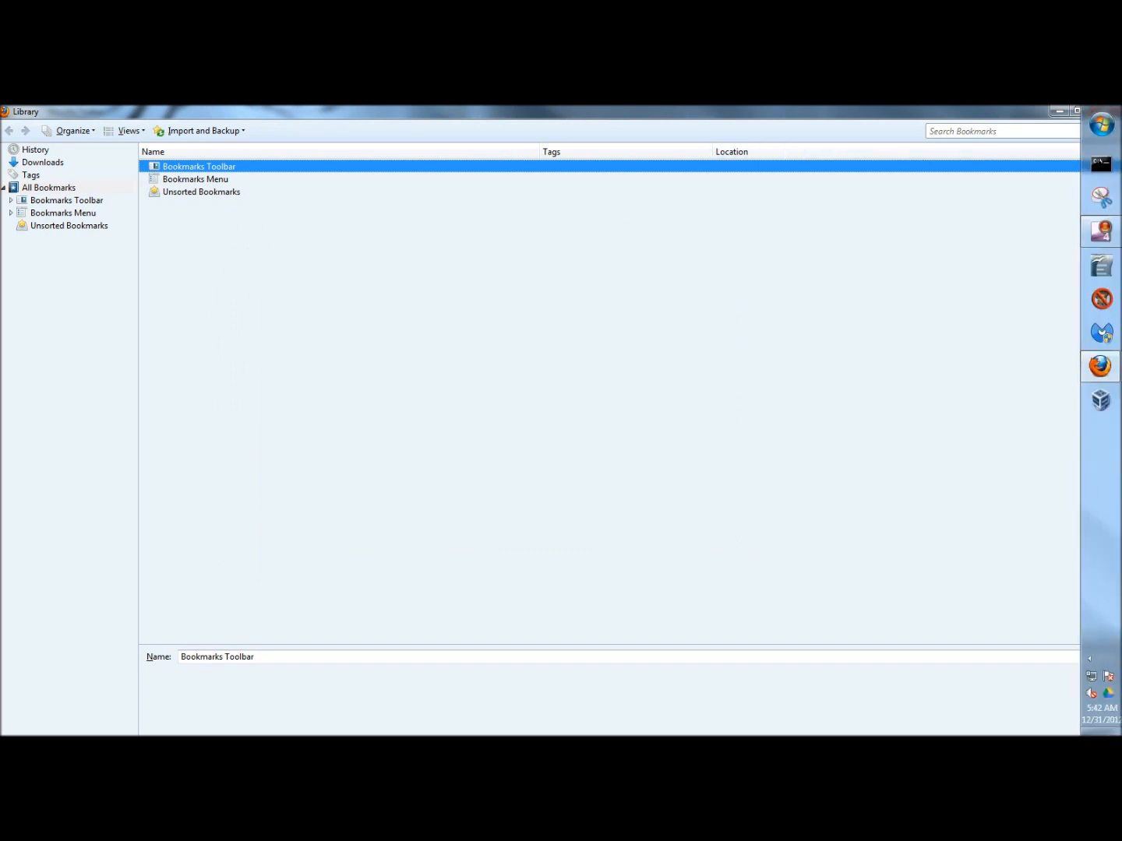
Confirm the bookmarks JSON file is on the desktop, then bring back the Google Firefox window.
left_click(1077, 111)
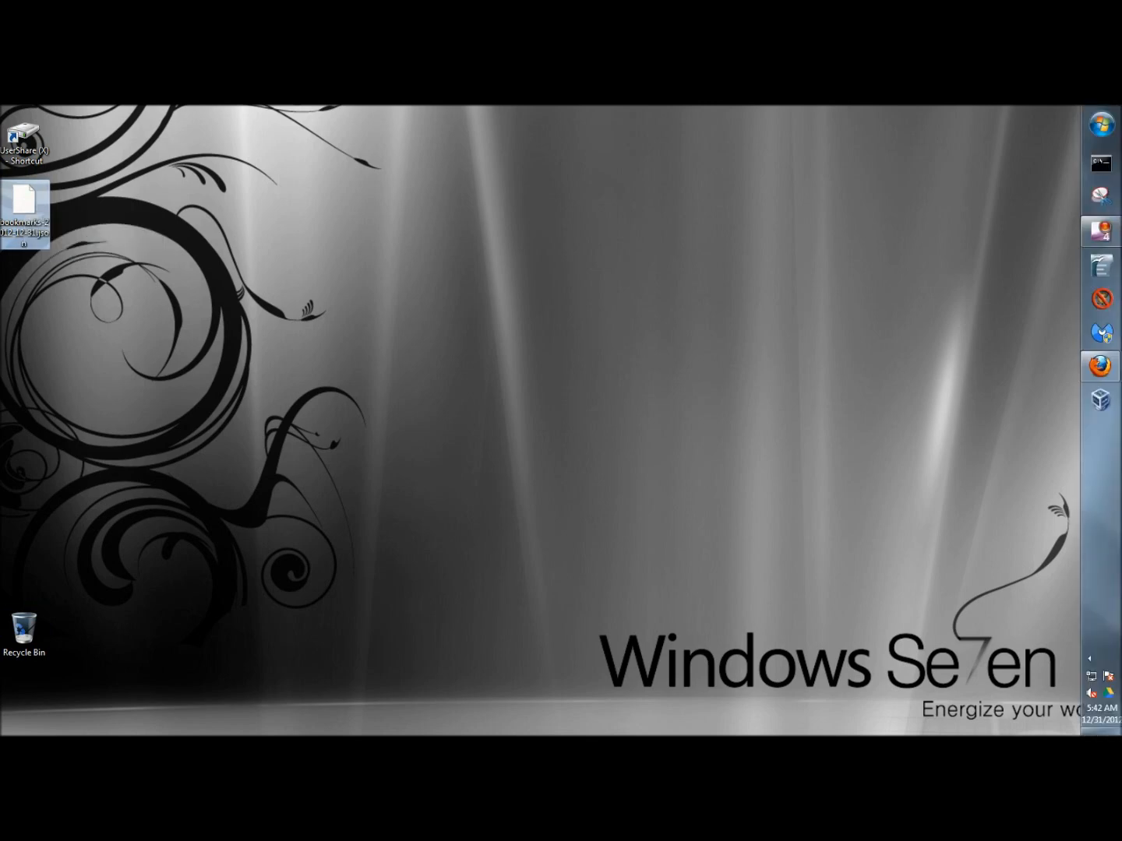
mouse_move(1100, 366)
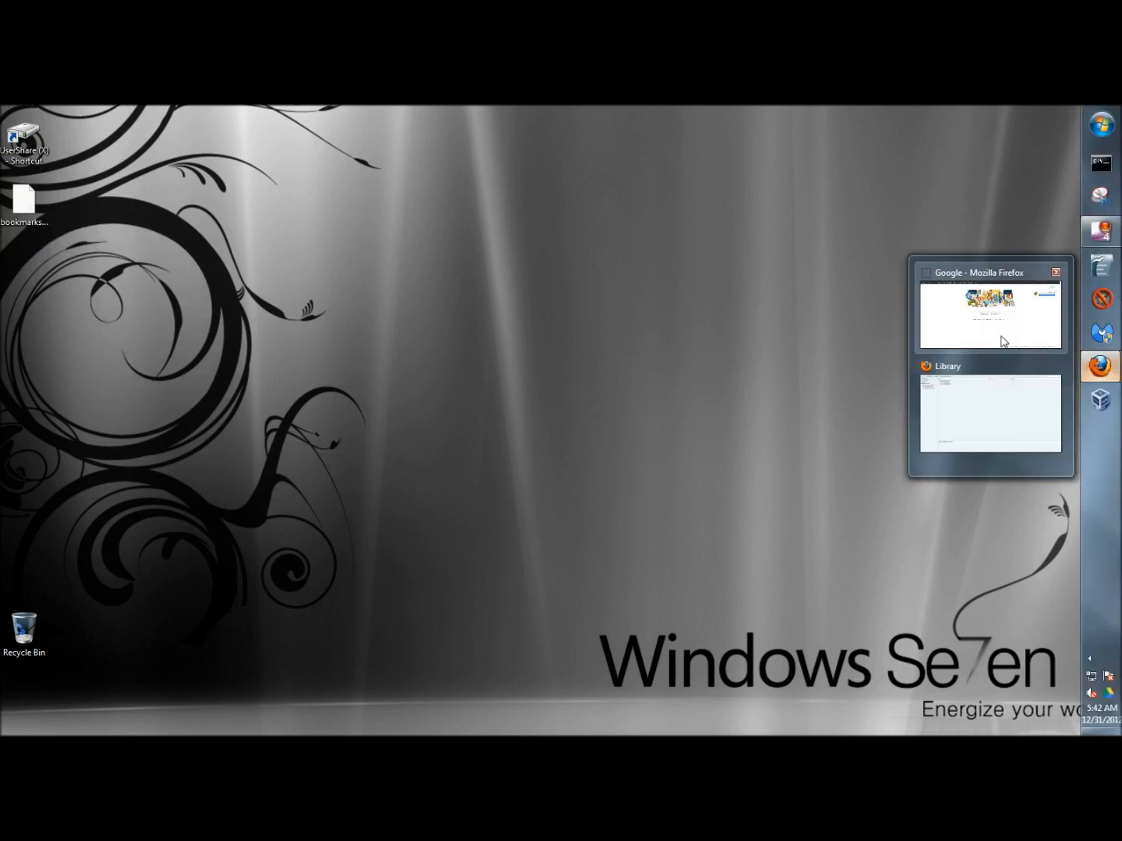
left_click(990, 312)
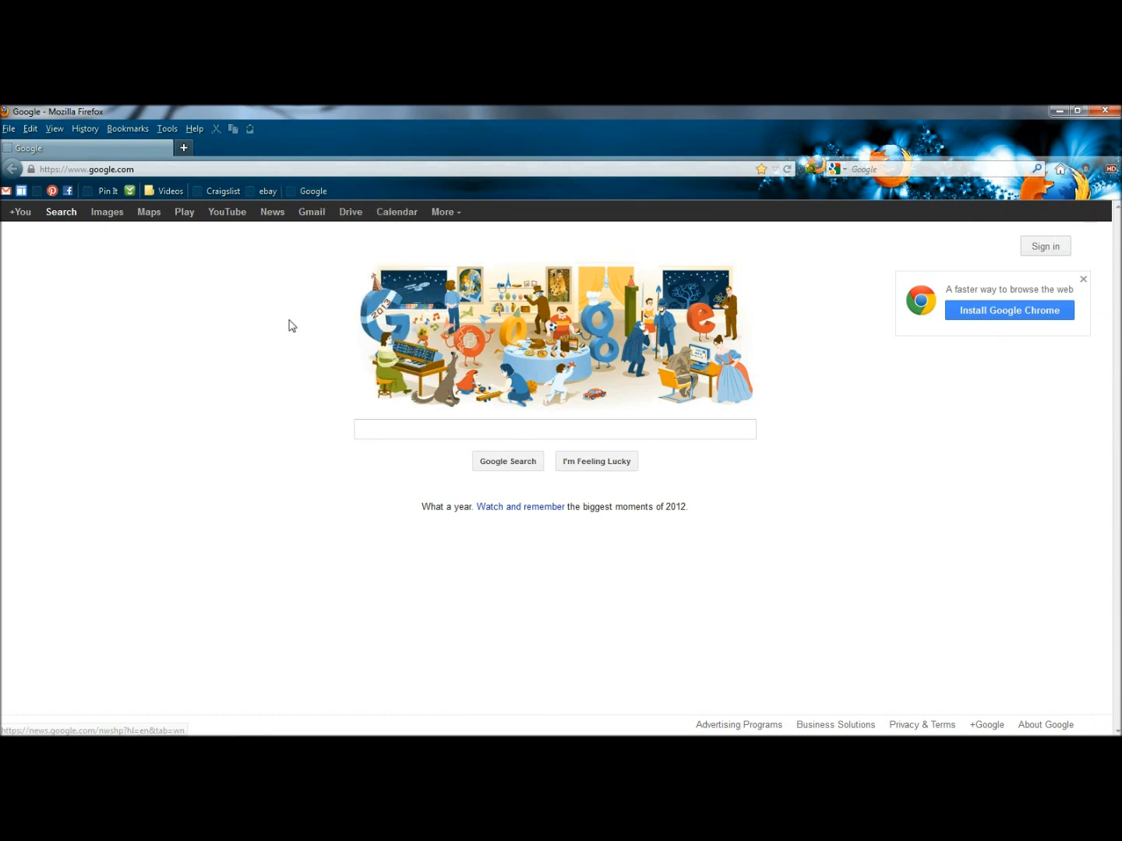
Delete the eBay and Google bookmarks from the Bookmarks Toolbar via their context menus.
right_click(312, 191)
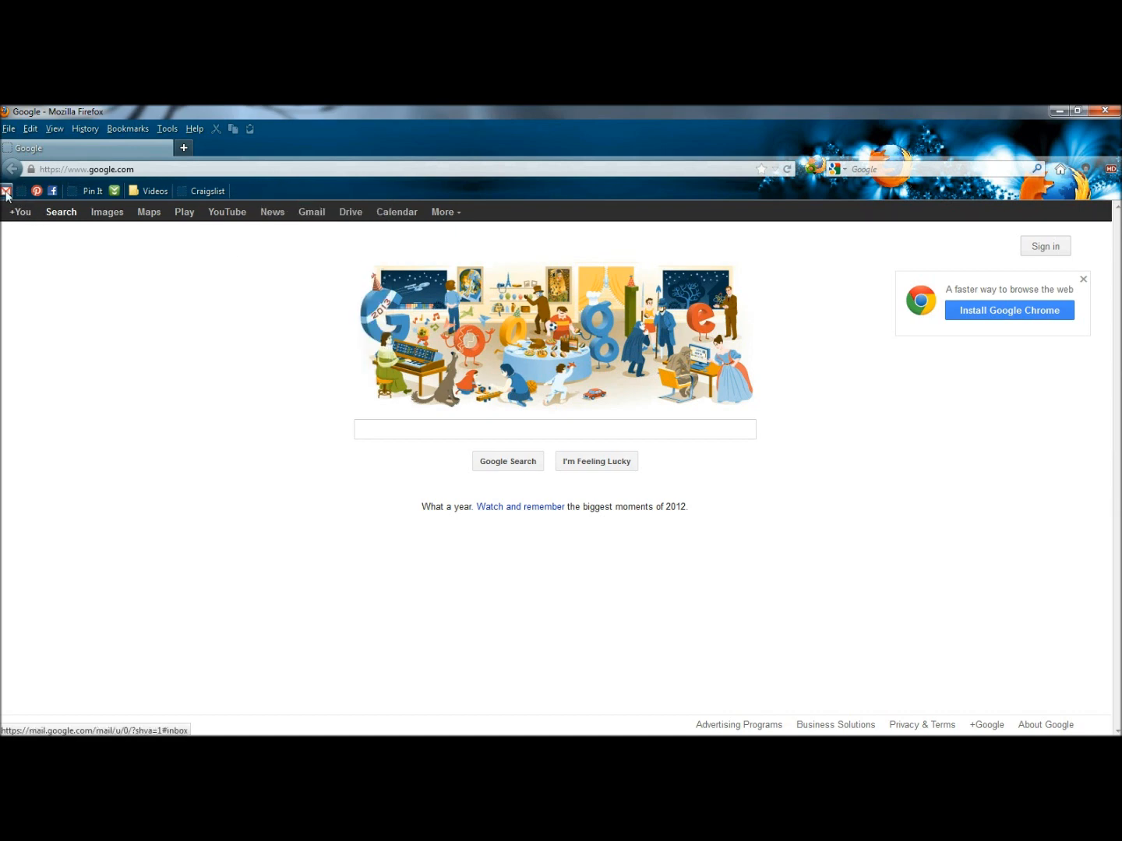
mouse_move(37, 191)
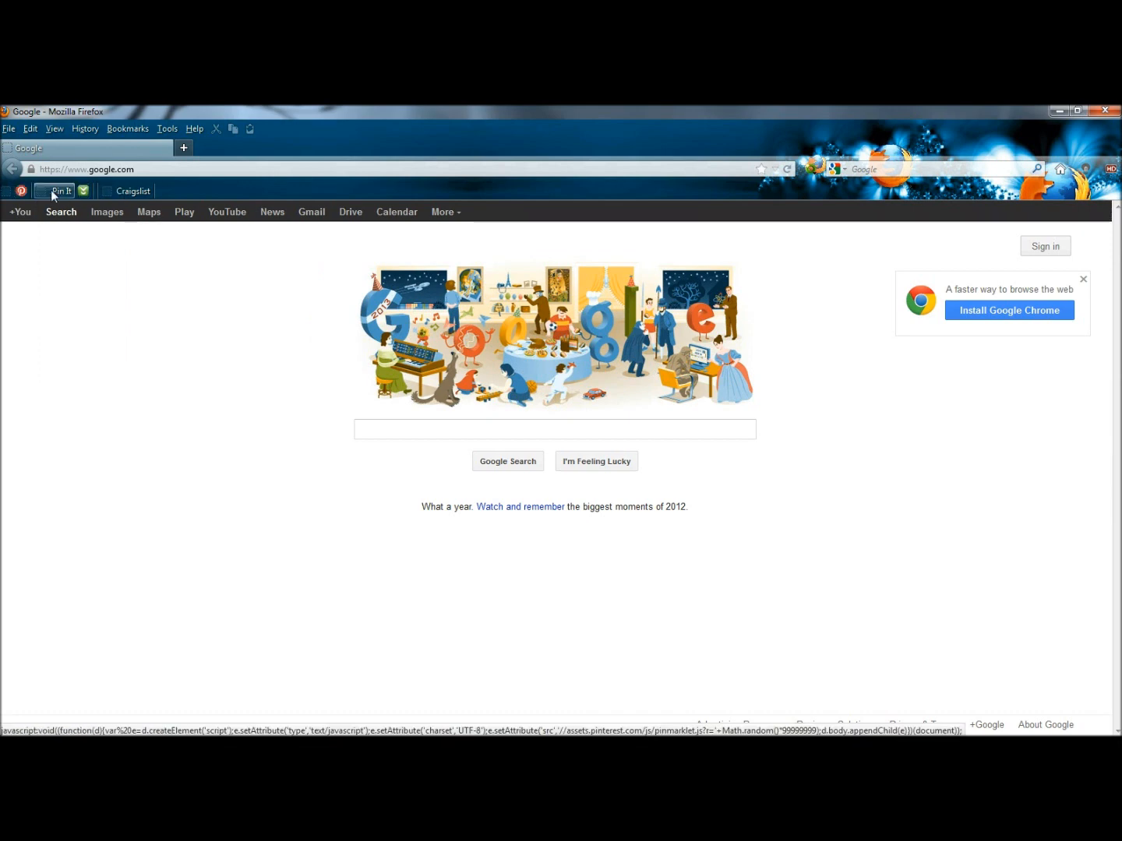
mouse_move(160, 199)
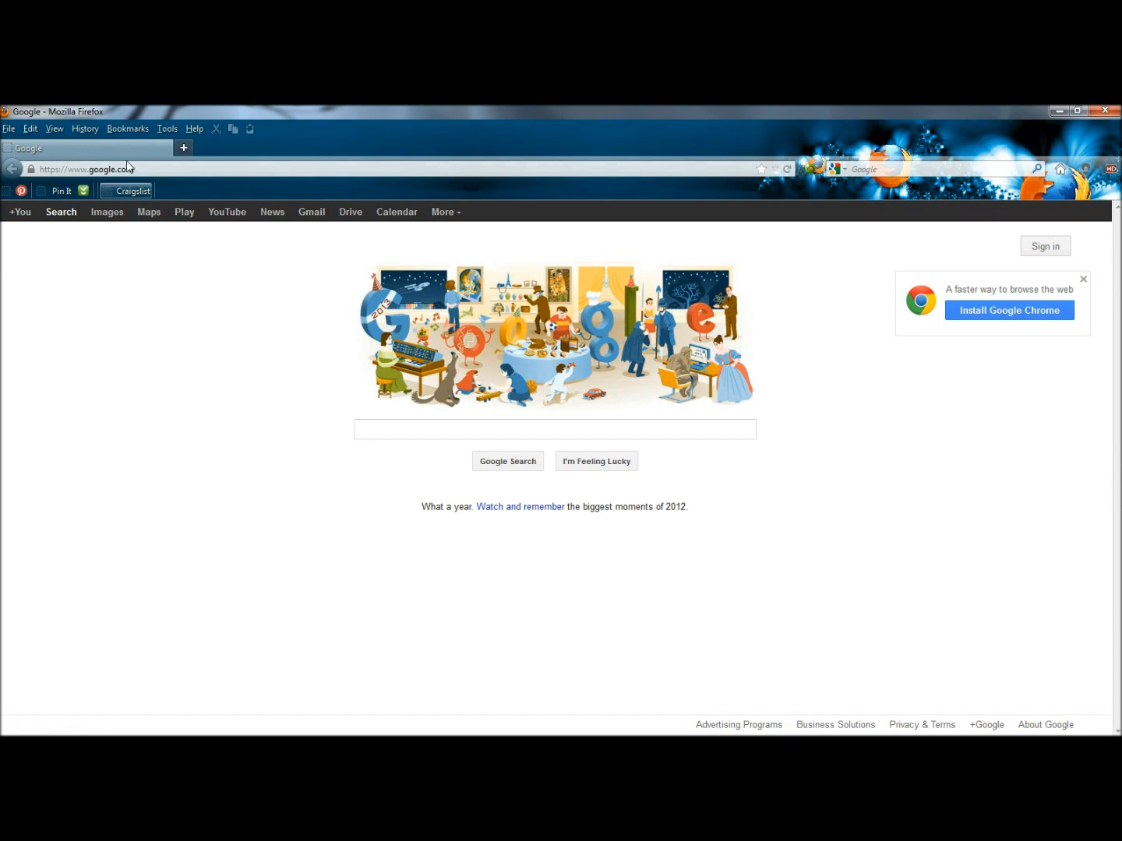
Reopen the Library and choose the backup file under Import and Backup > Restore.
left_click(127, 129)
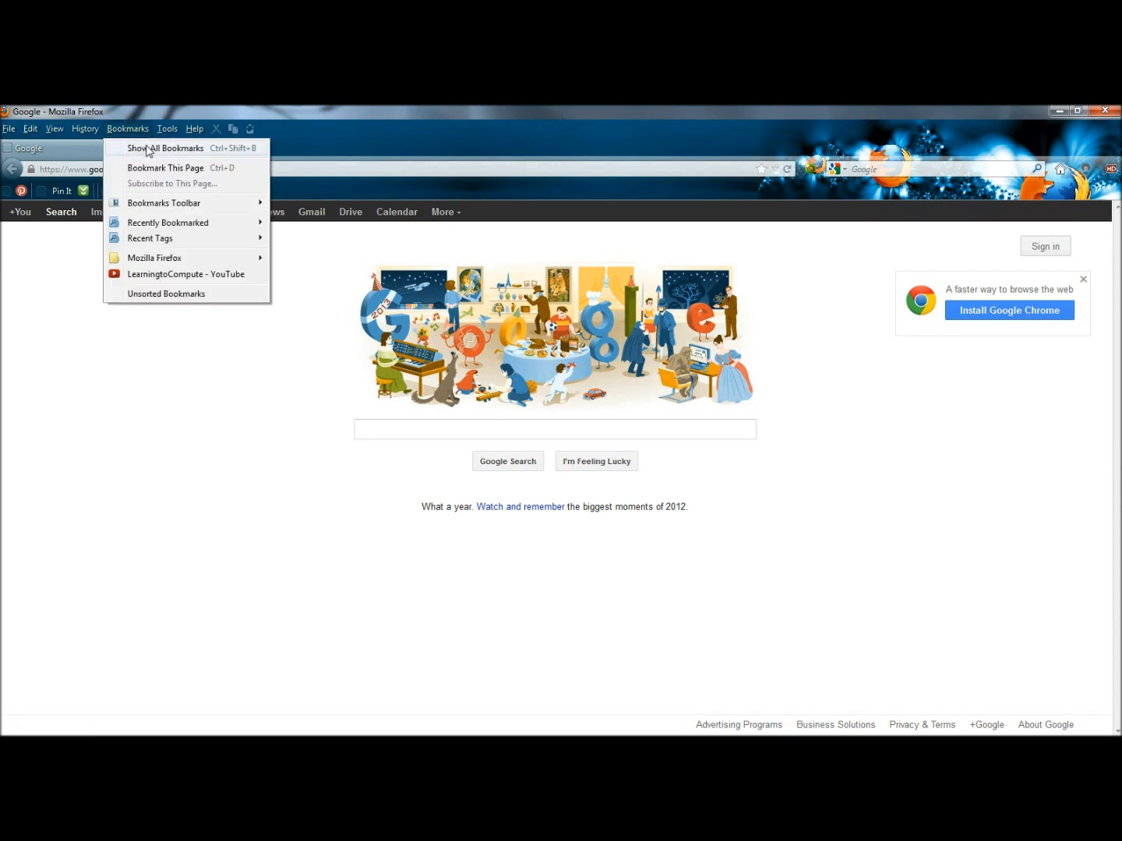
left_click(165, 148)
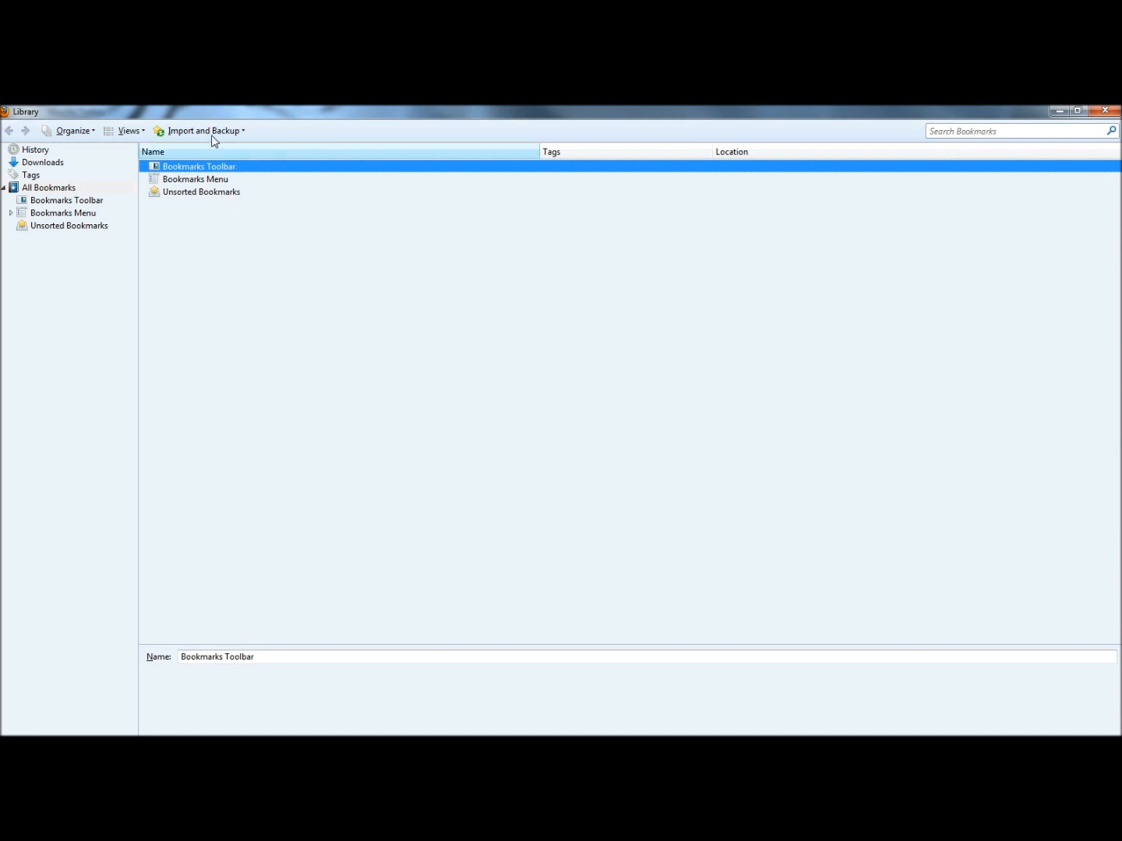
left_click(204, 130)
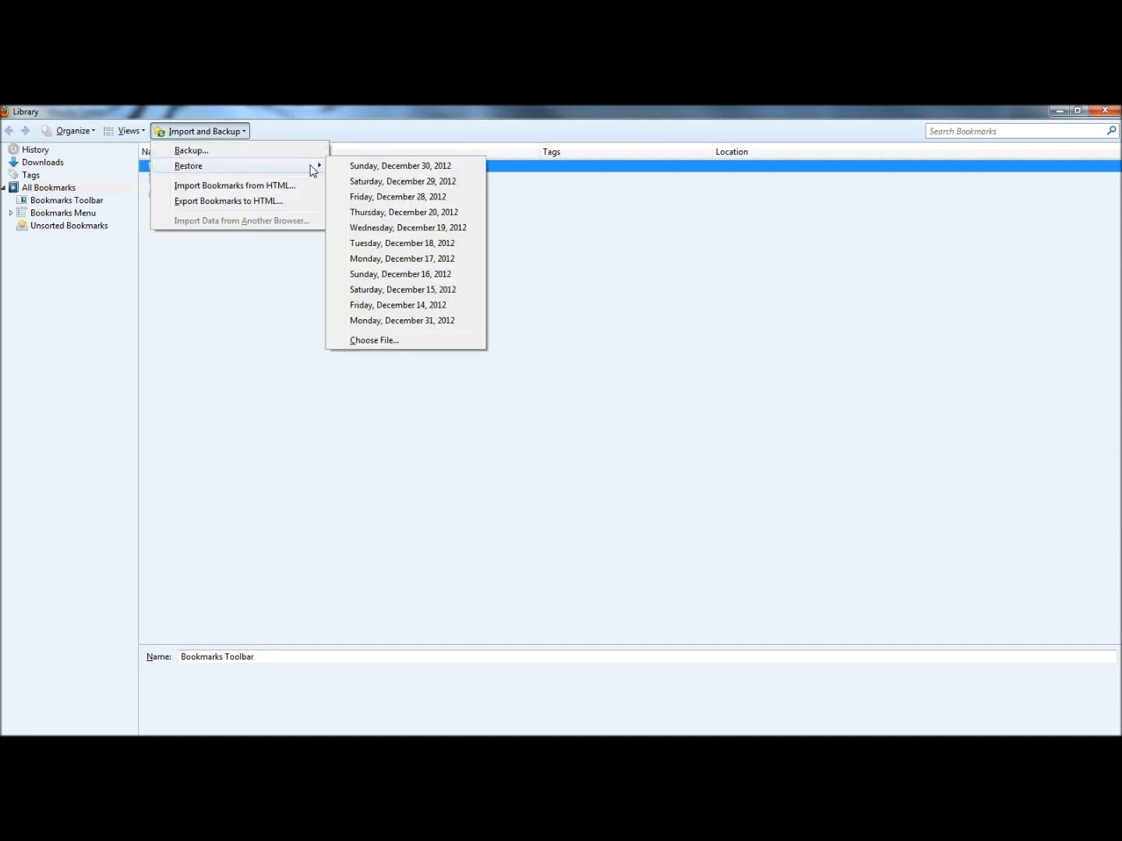
mouse_move(374, 341)
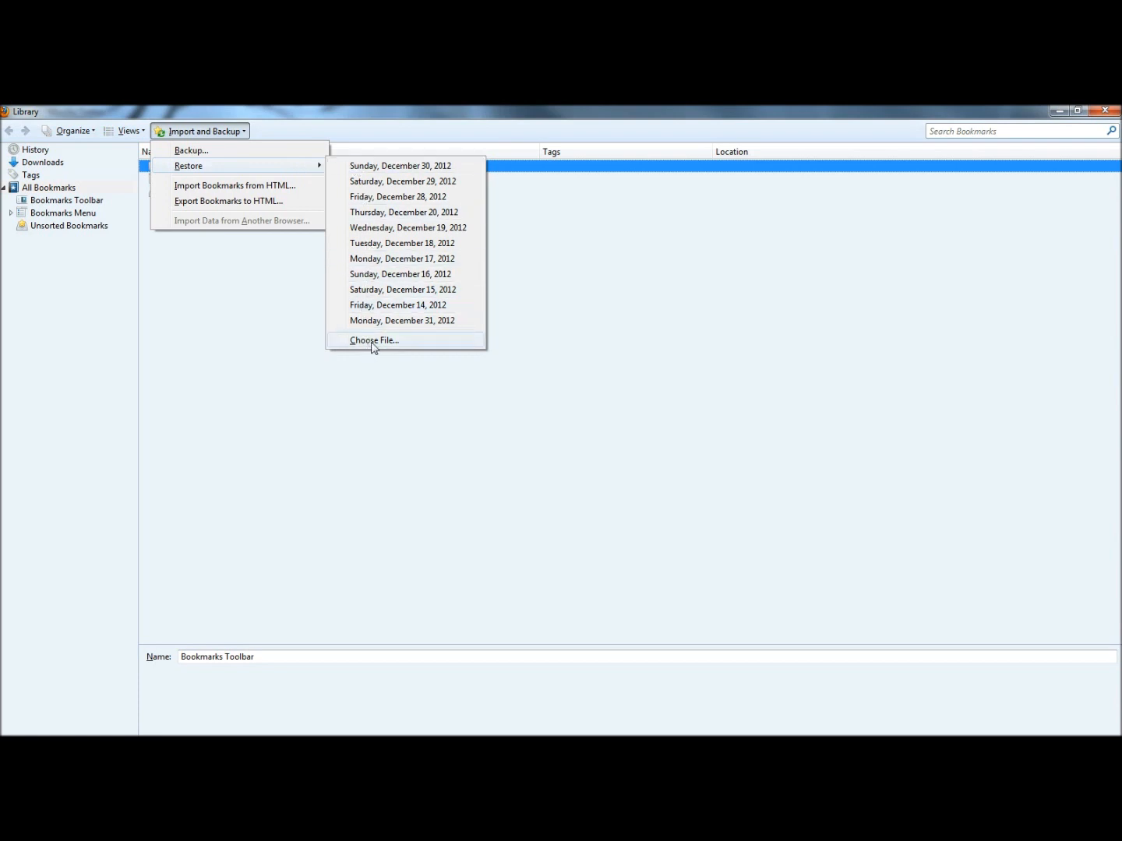
left_click(374, 341)
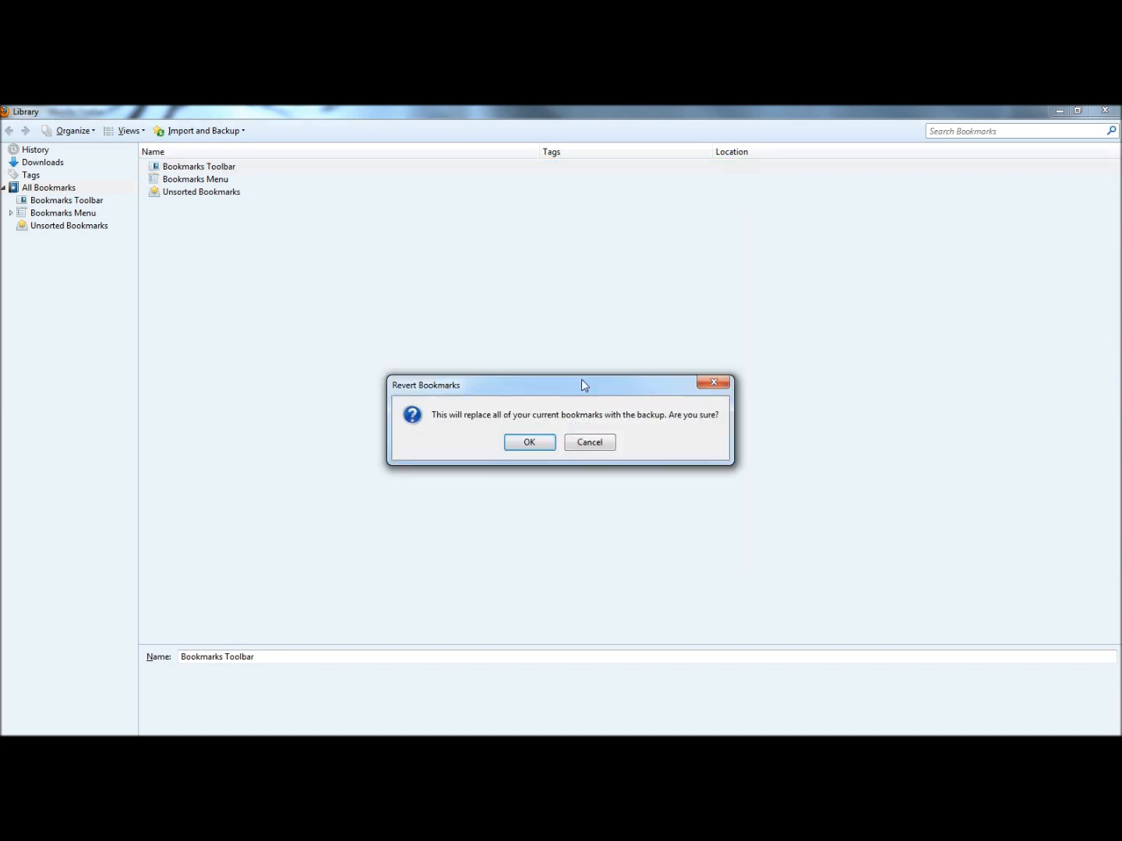
mouse_move(567, 390)
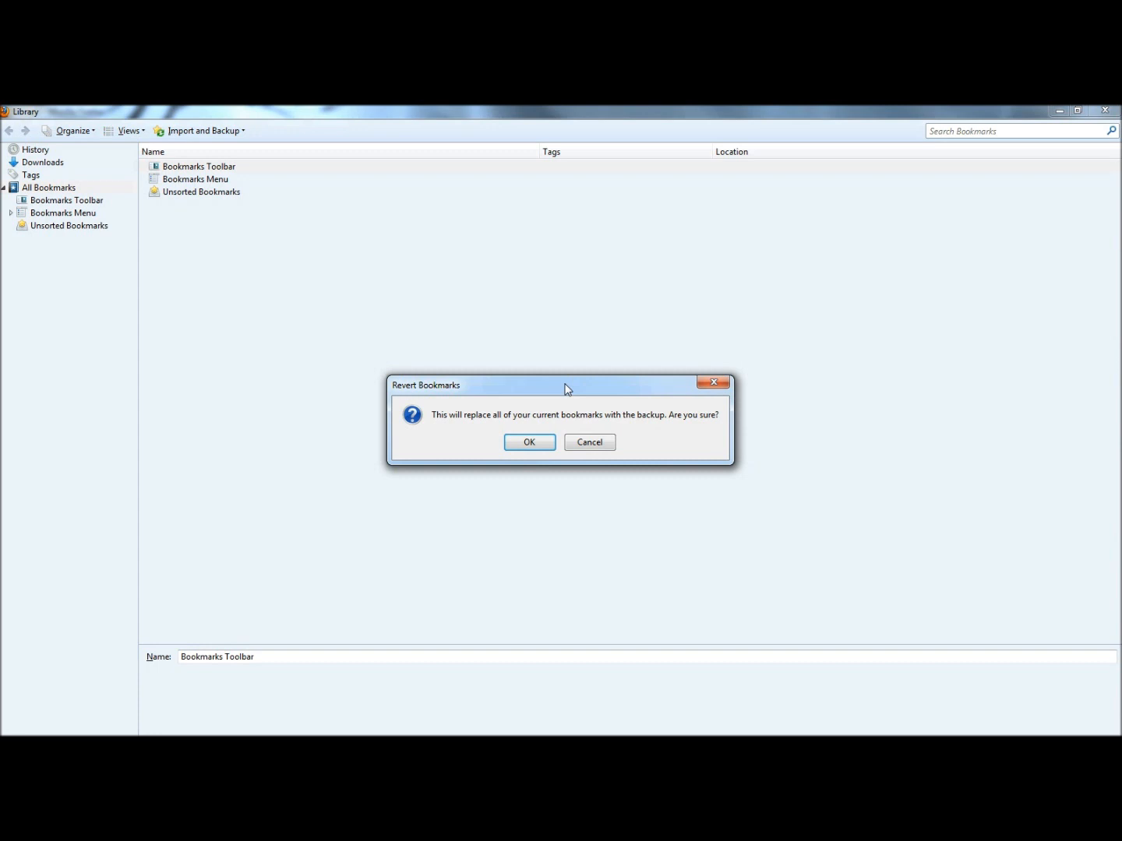
mouse_move(529, 441)
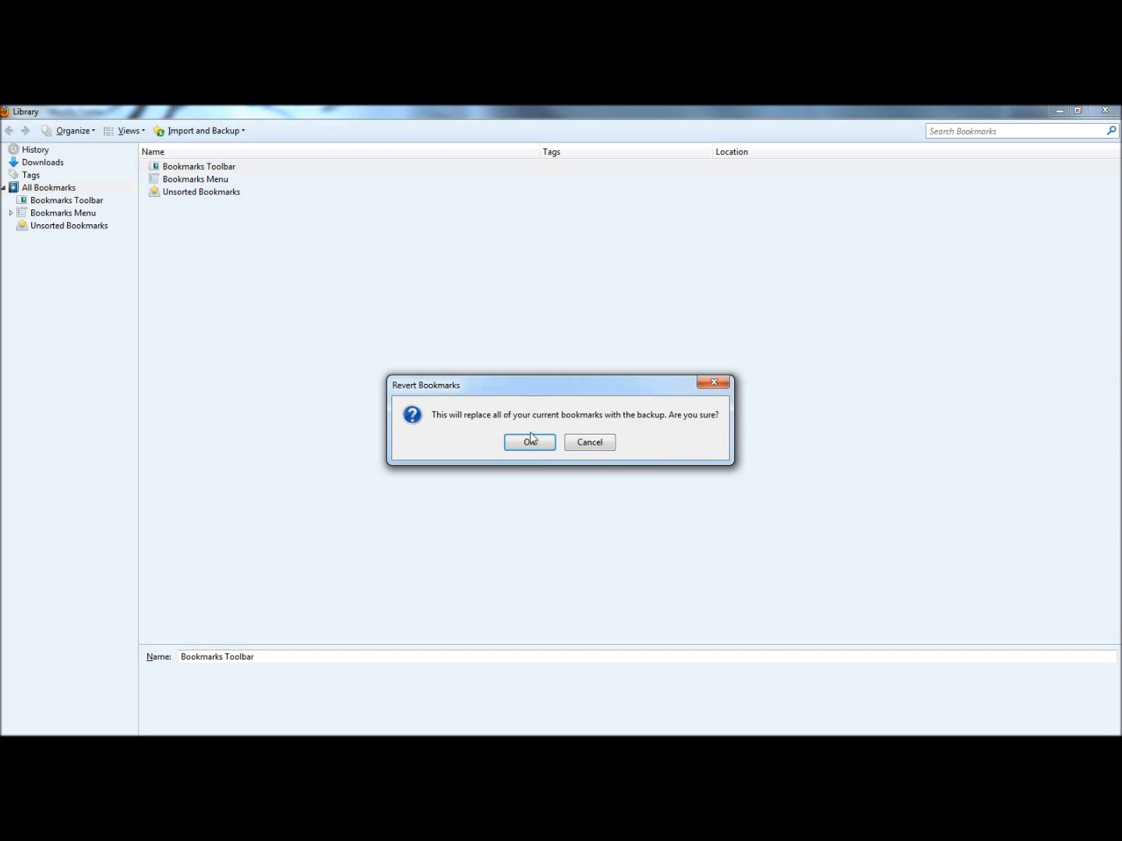
Confirm Revert Bookmarks so Videos, Craigslist, ebay and Google return to the toolbar.
left_click(529, 441)
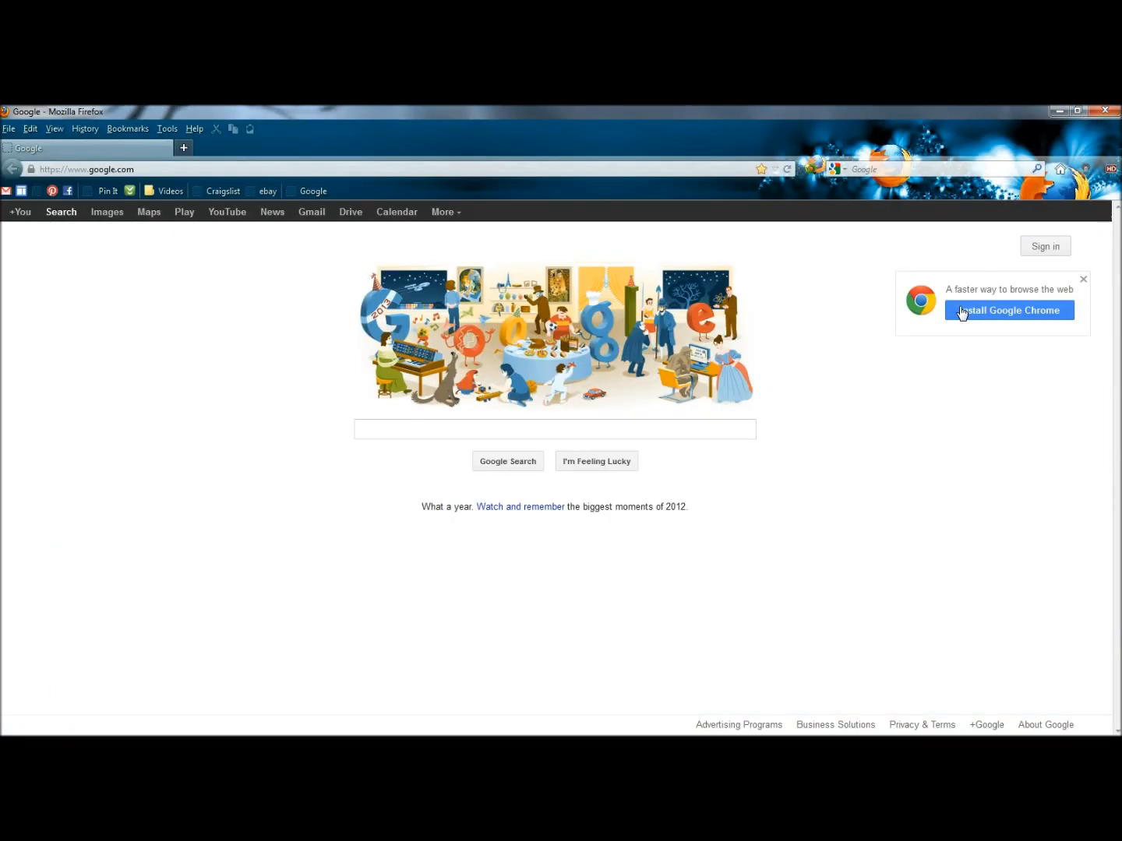
mouse_move(267, 191)
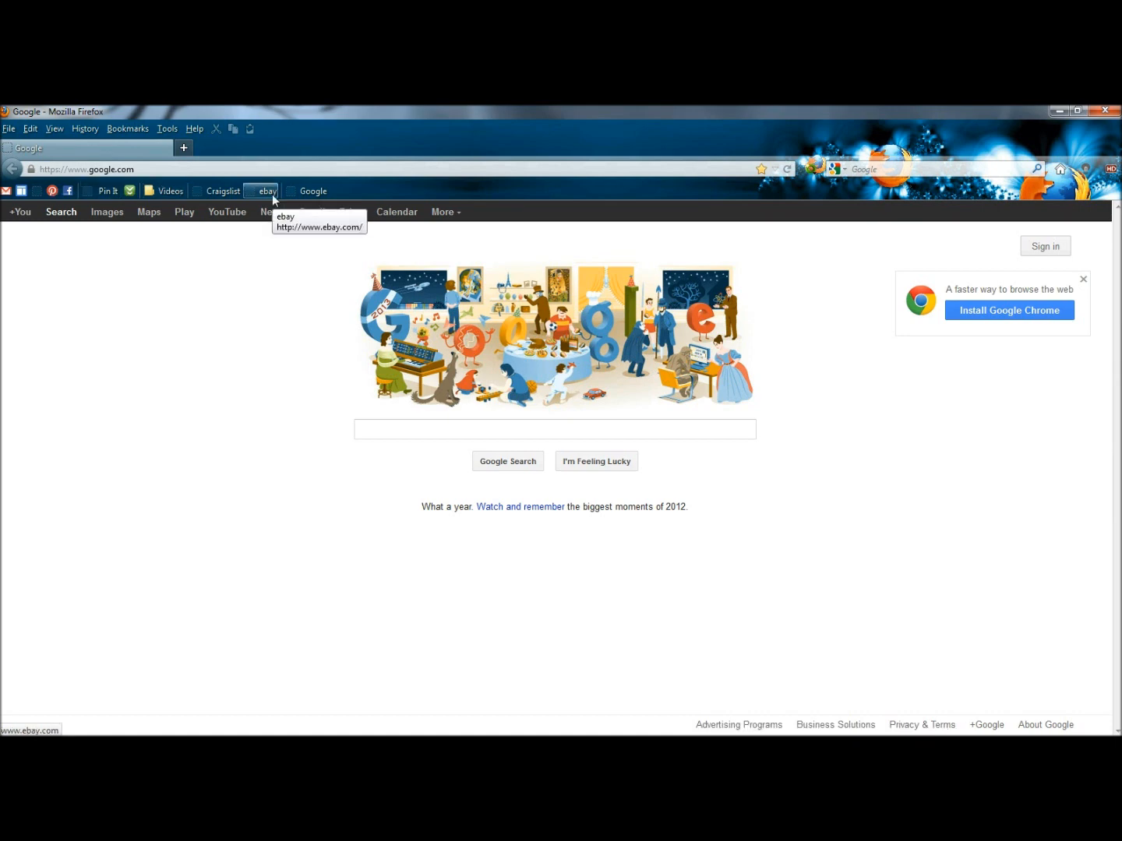